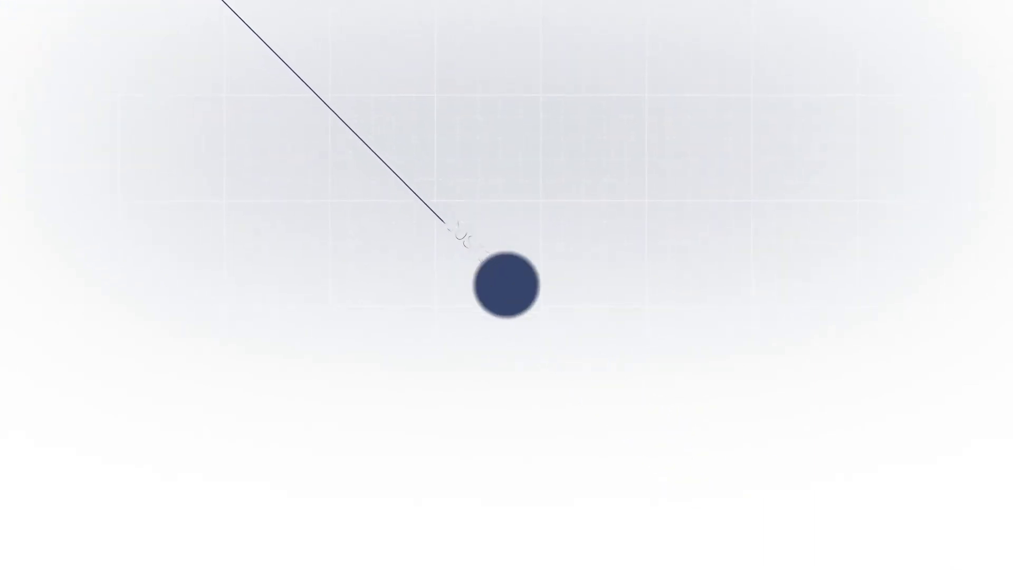
Play the video until the dark blue dot is ringed by three concentric circles
{"action": "left_click", "coordinate": [507, 284]}
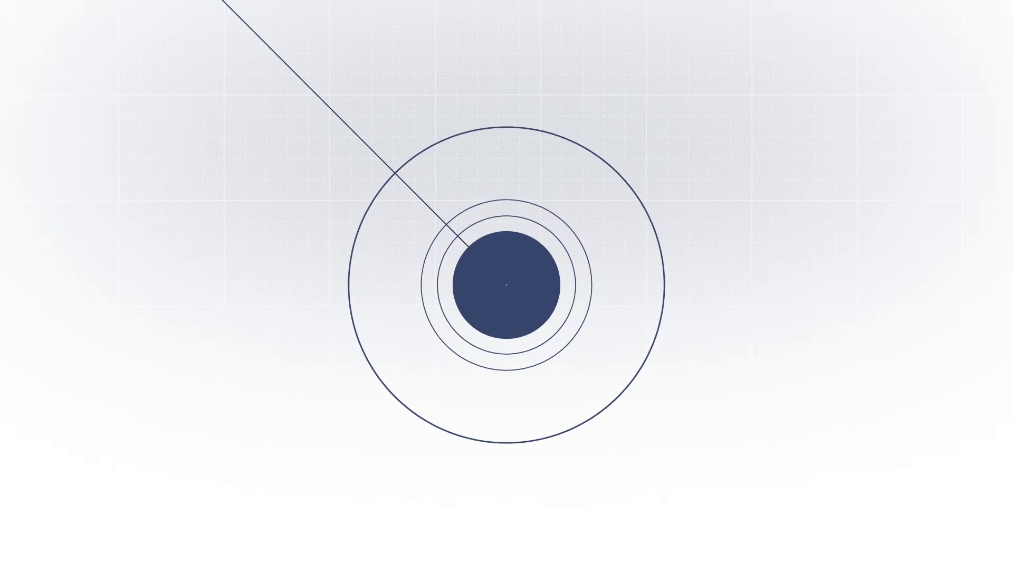